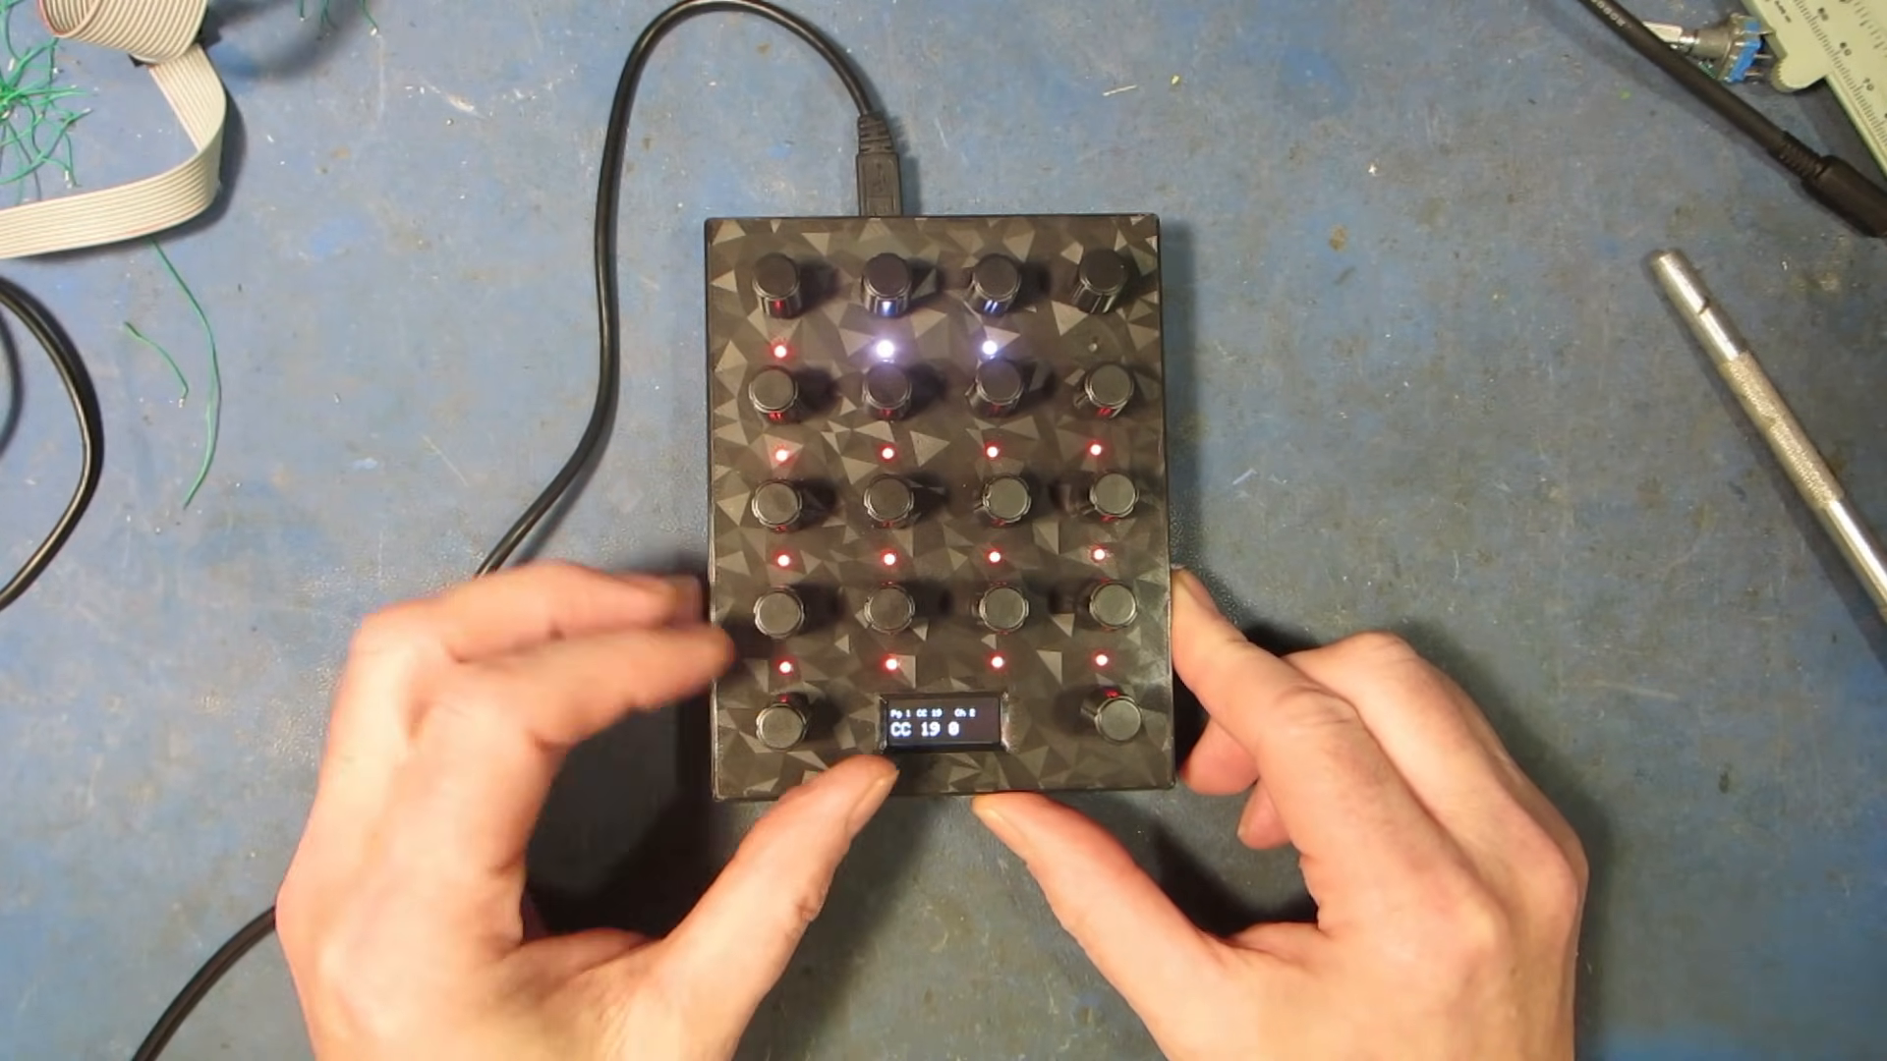
click(776, 722)
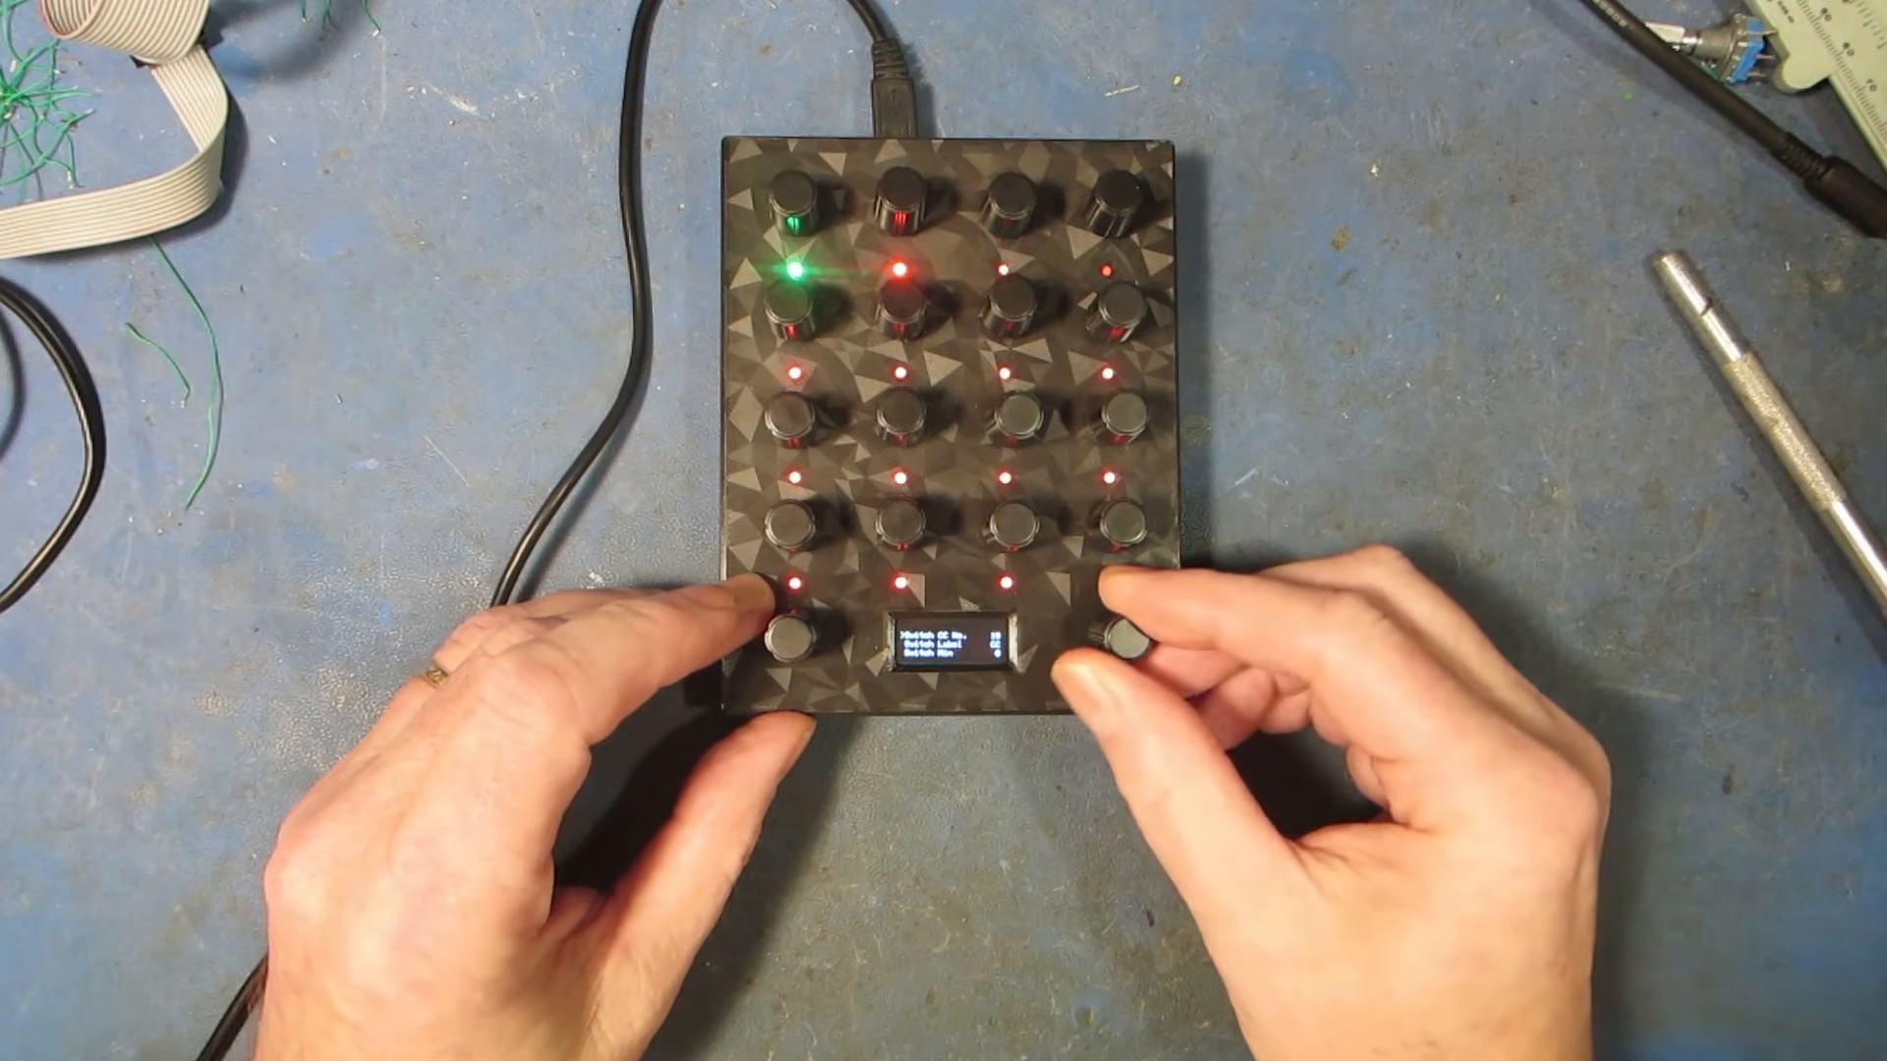
click(1127, 642)
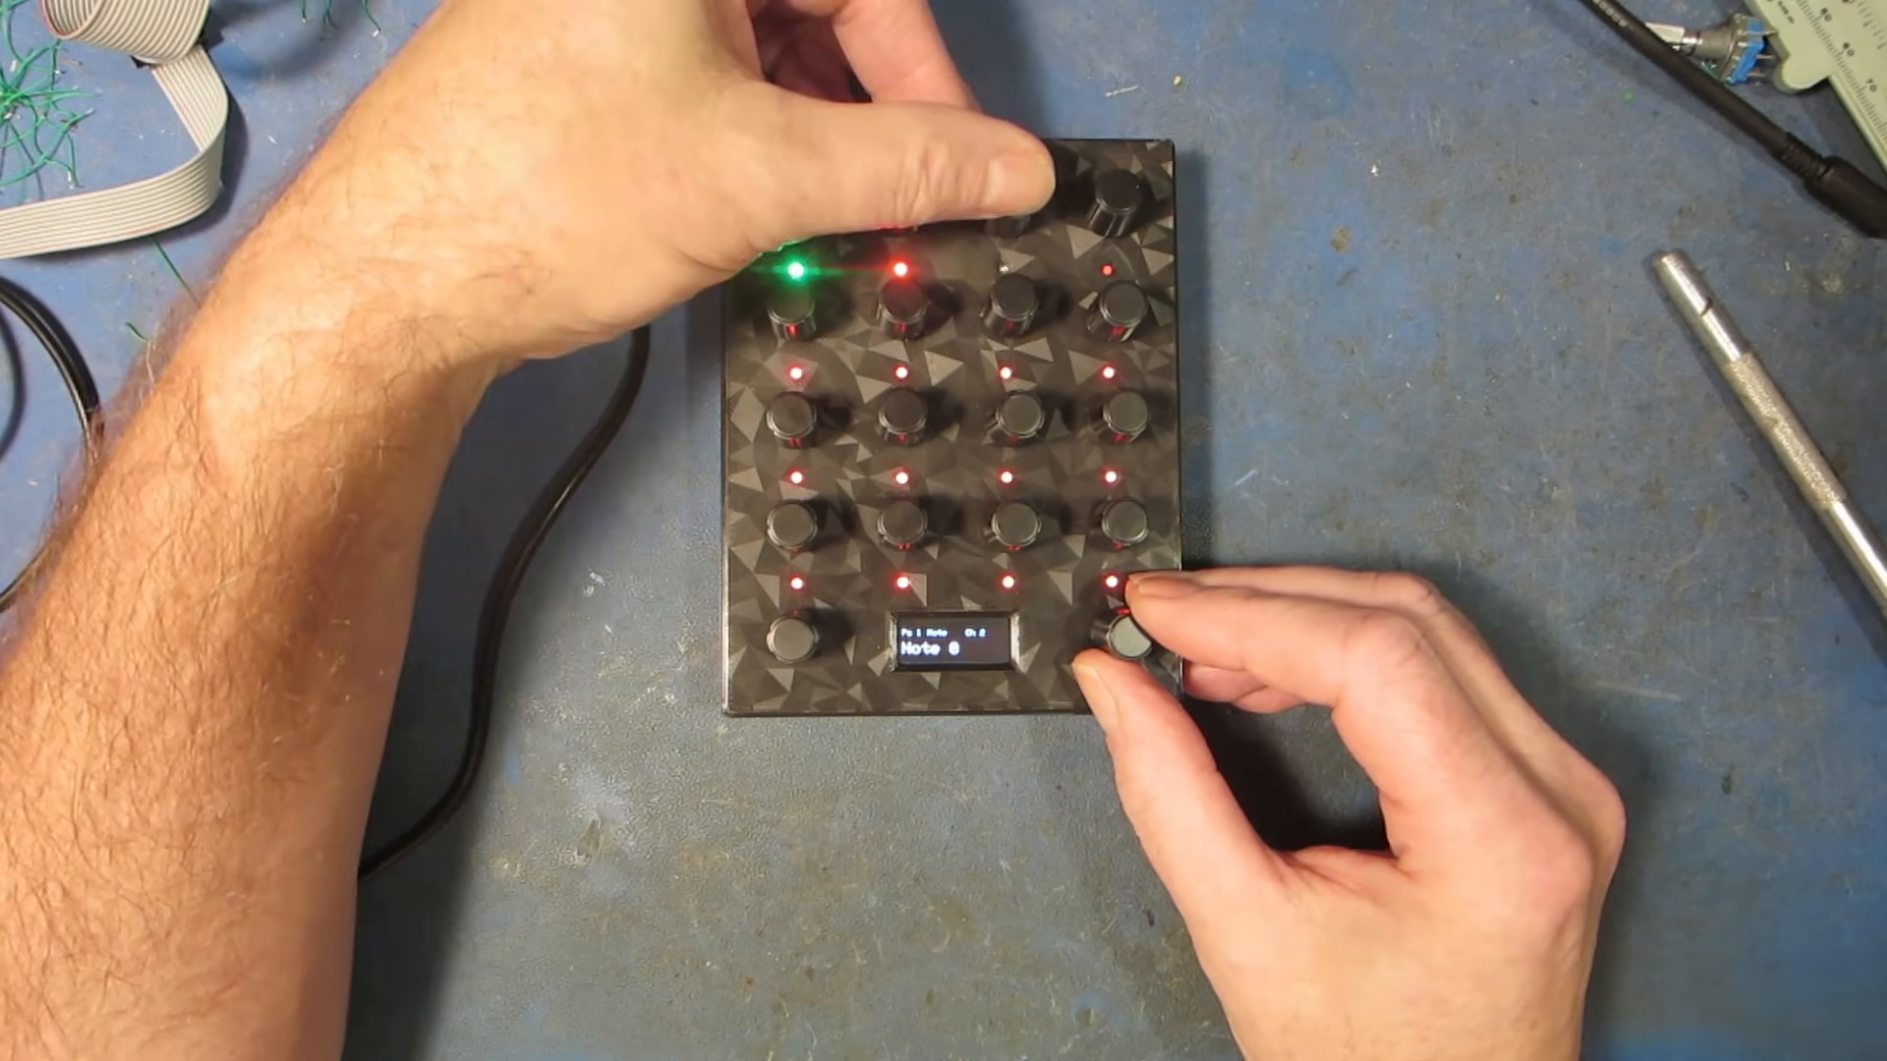
drag(1125, 644, 1137, 613)
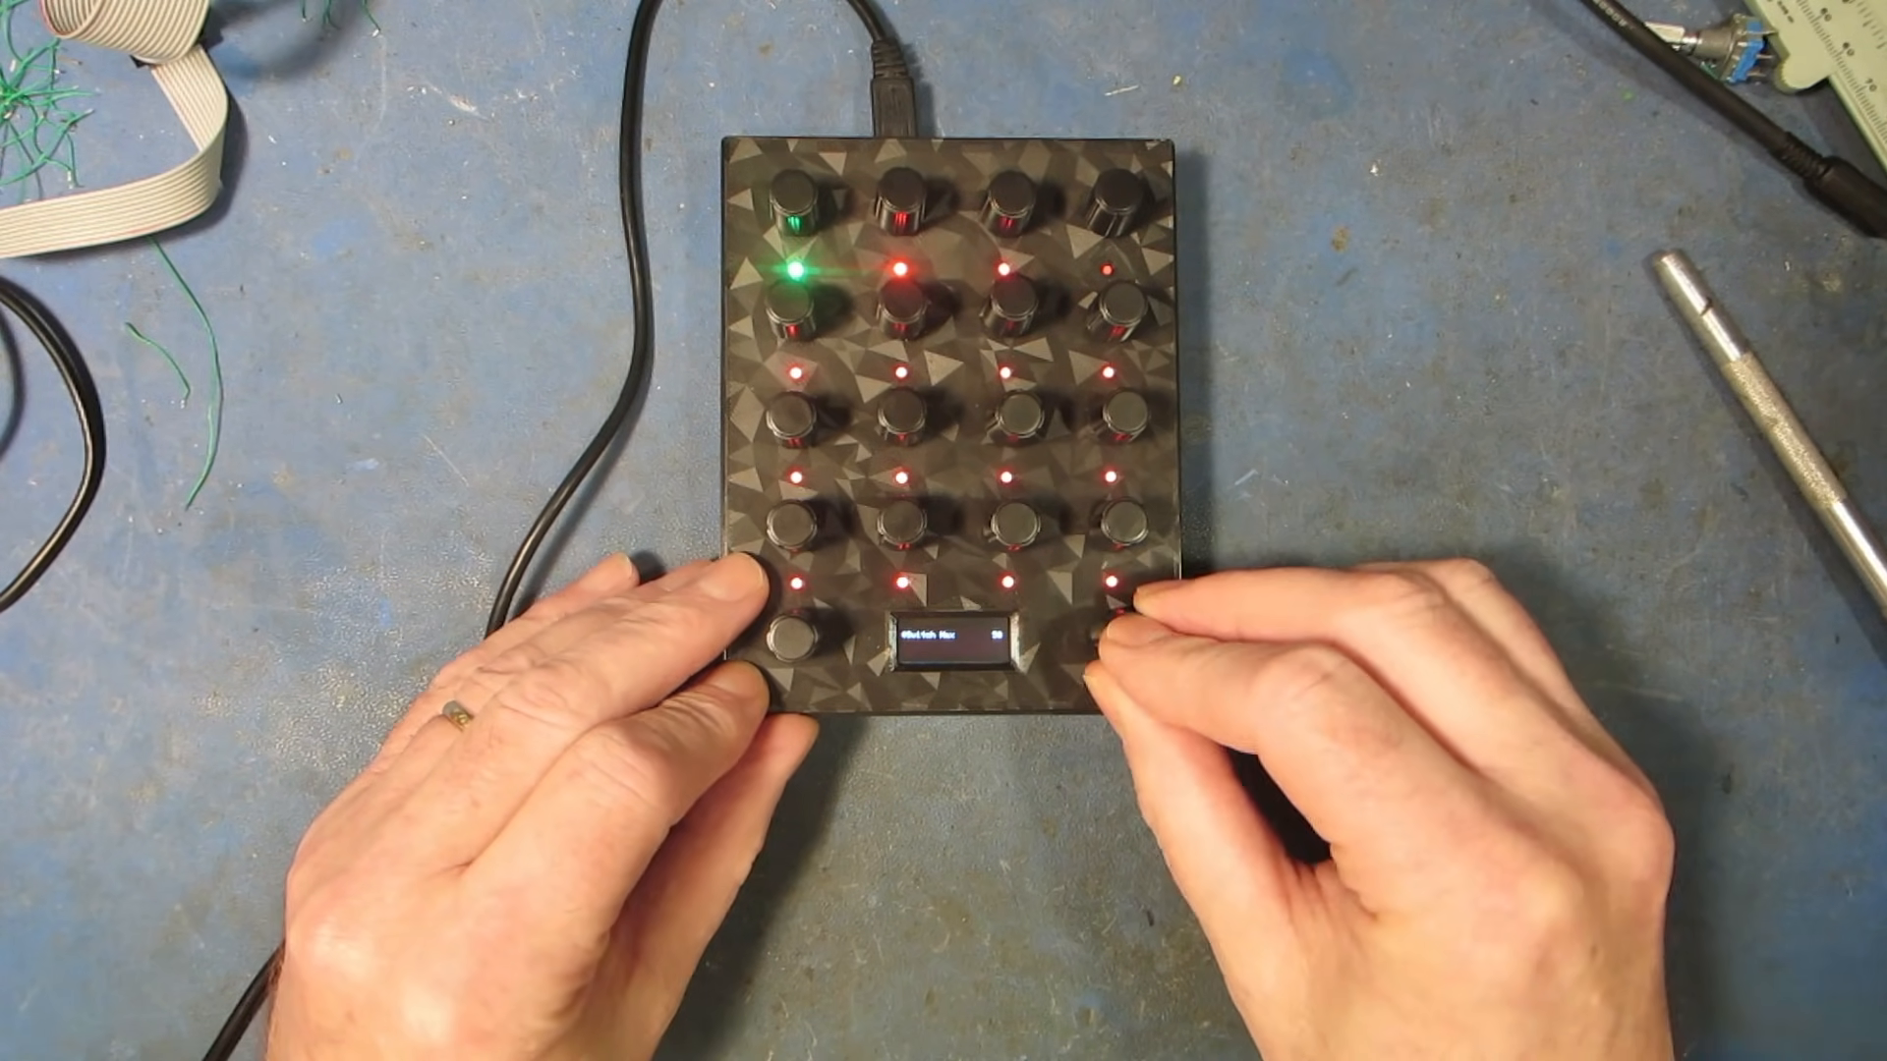
click(1129, 634)
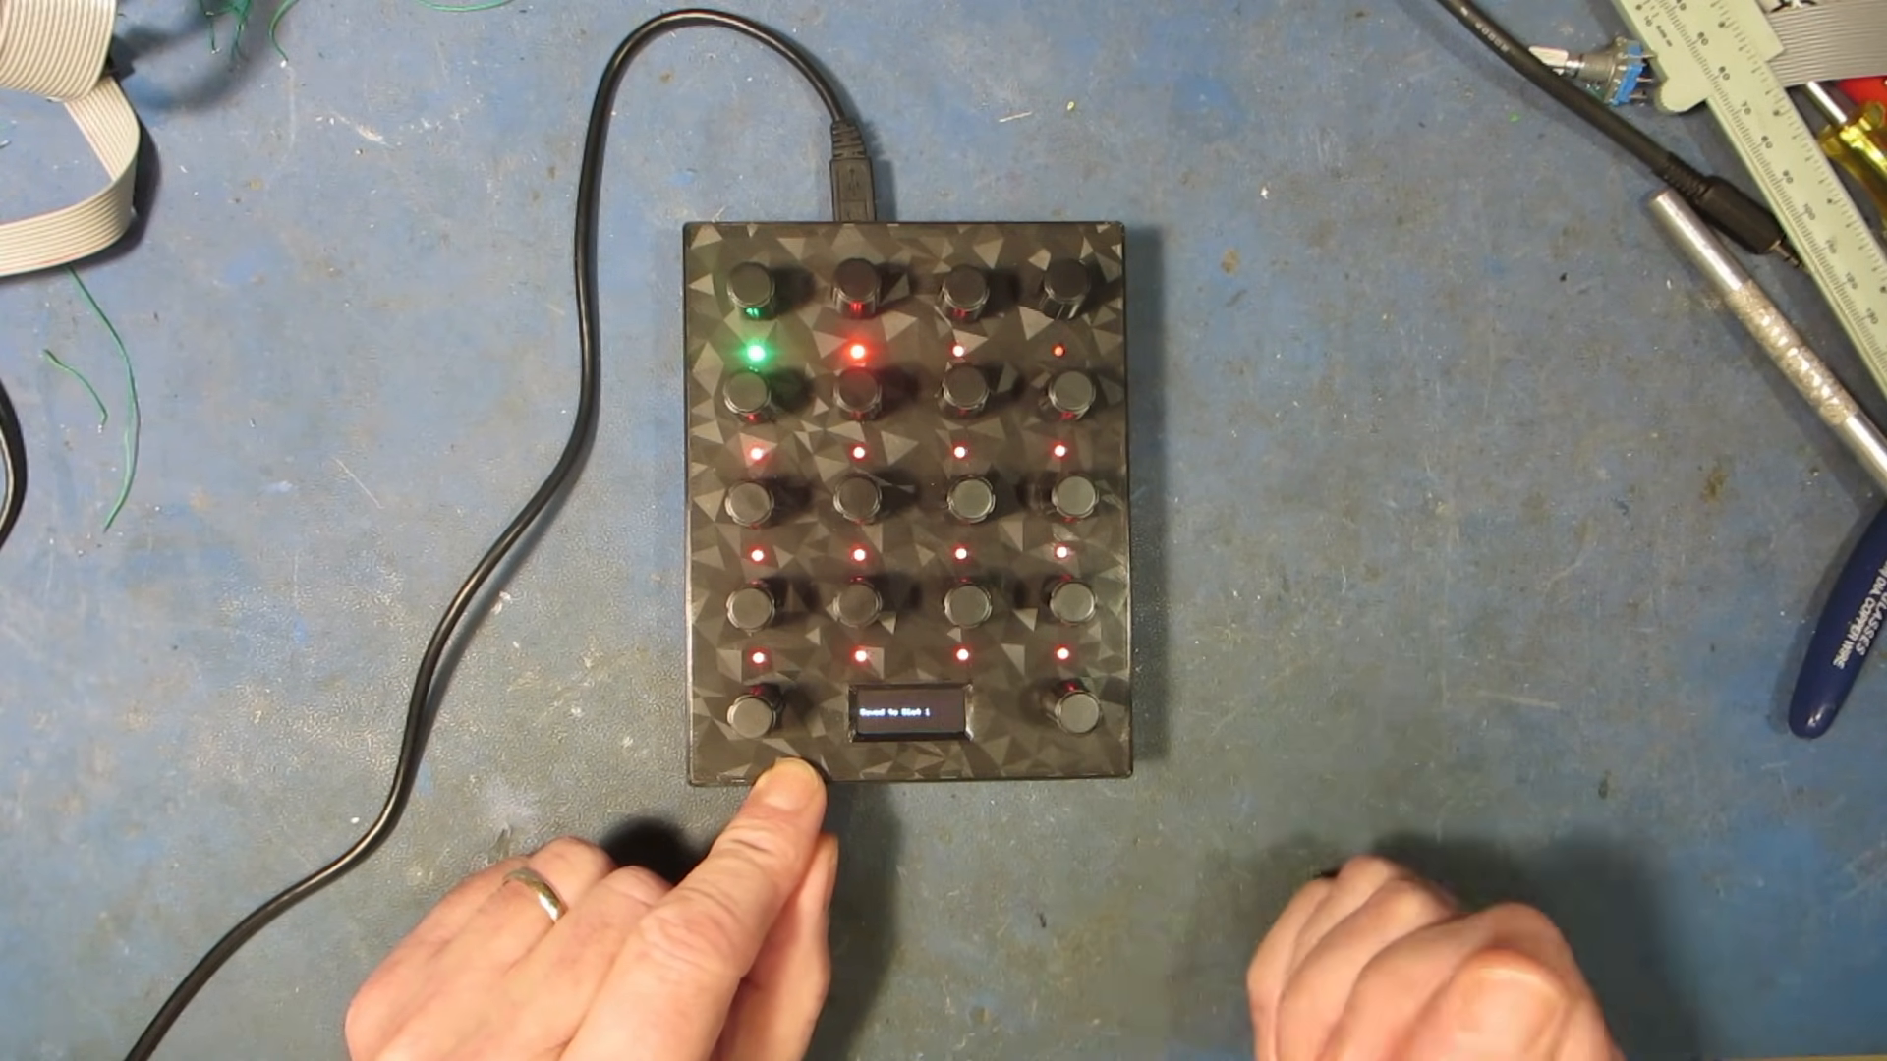
click(757, 716)
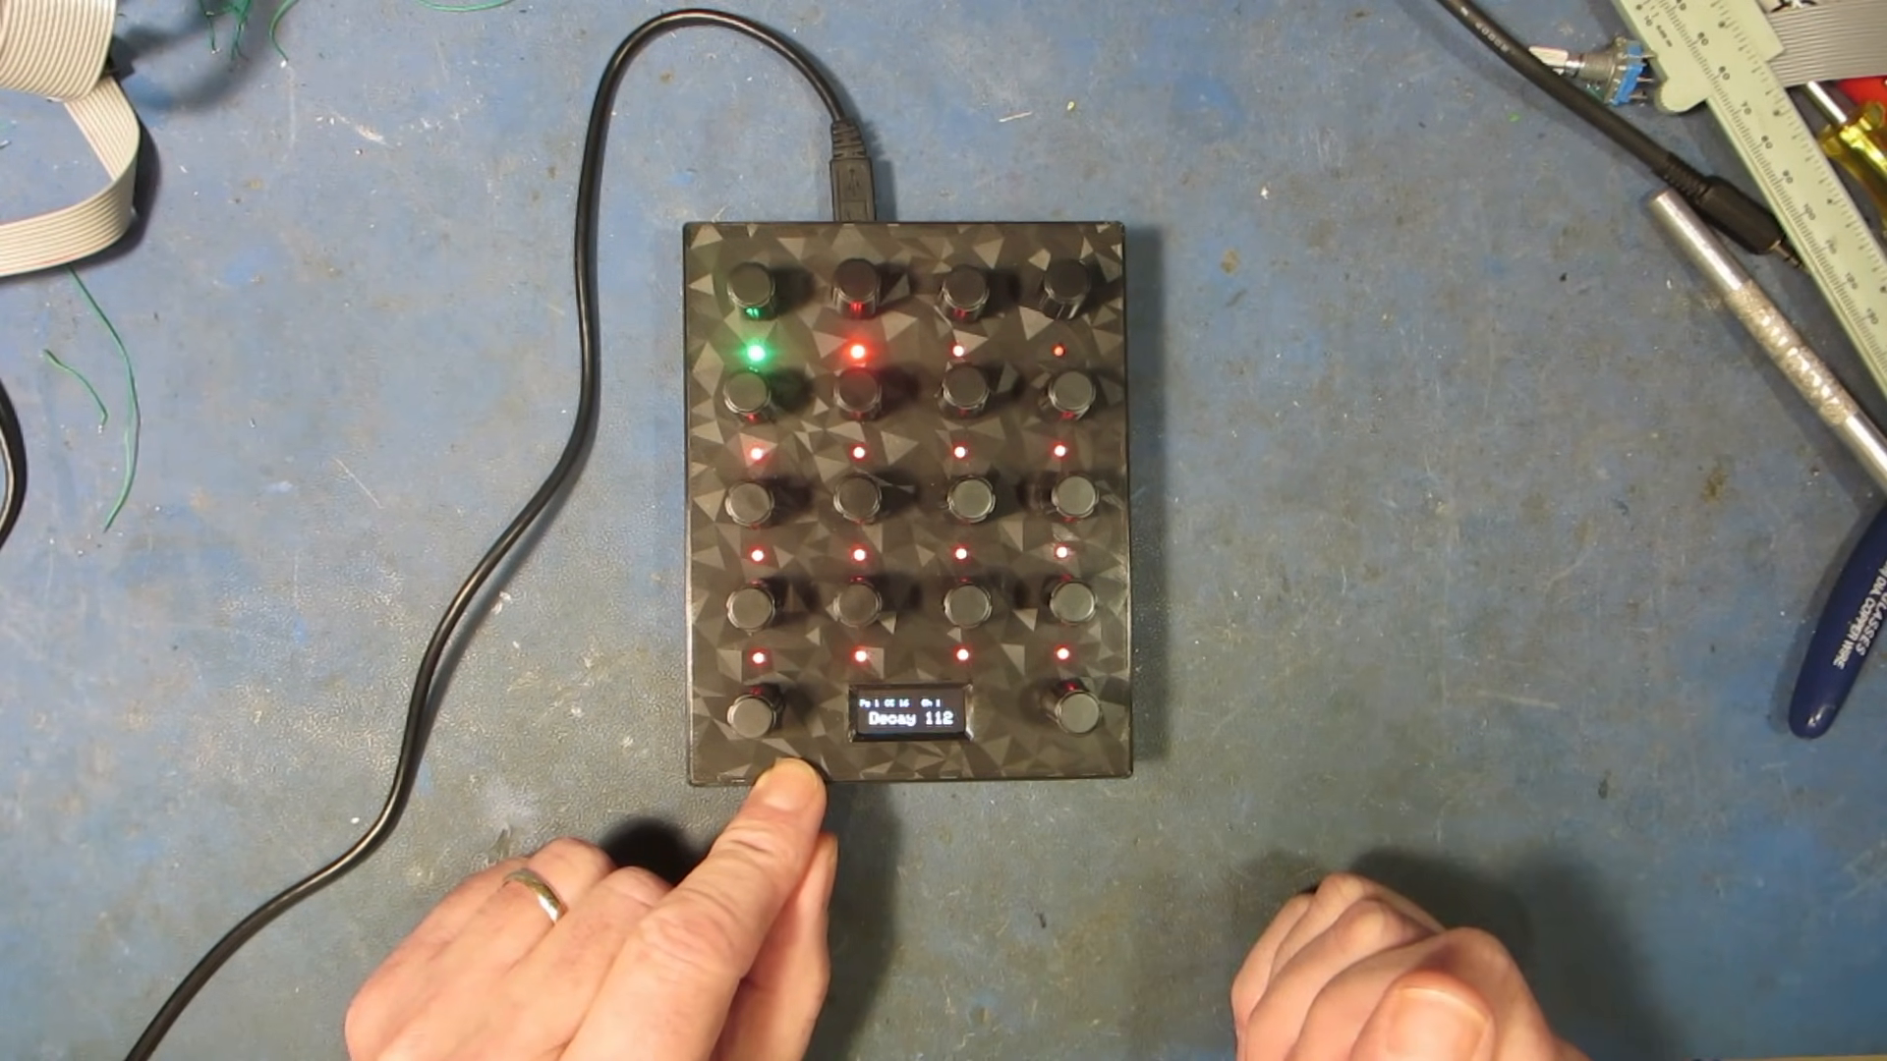